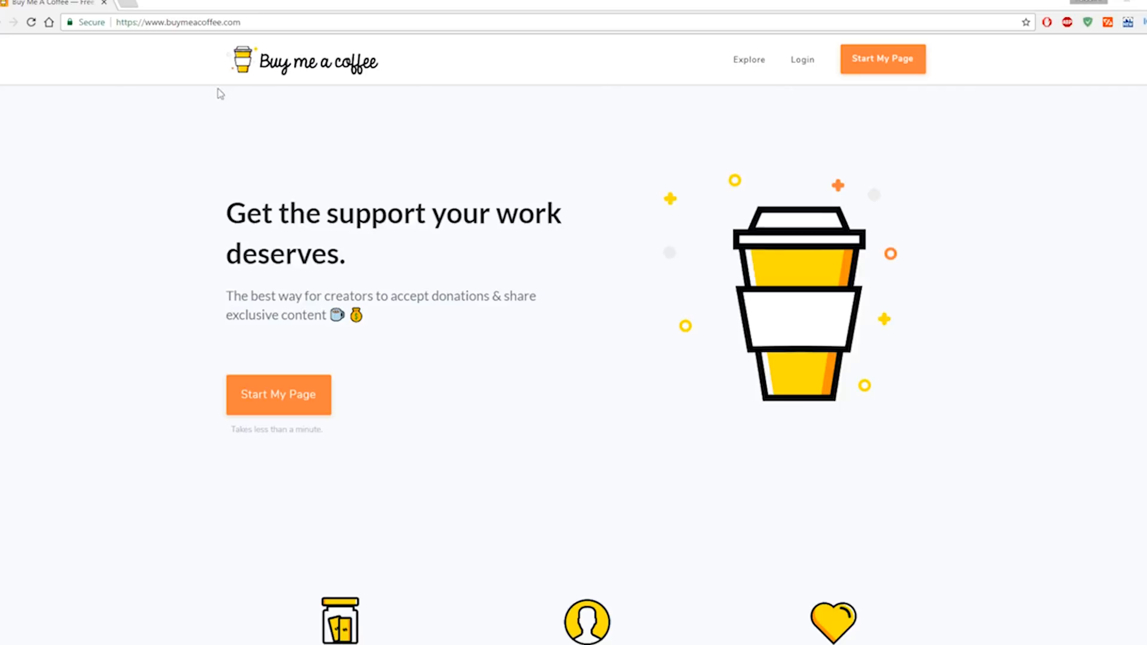
# Browse the featured creators and look over one creator's support page
pyautogui.click(750, 60)
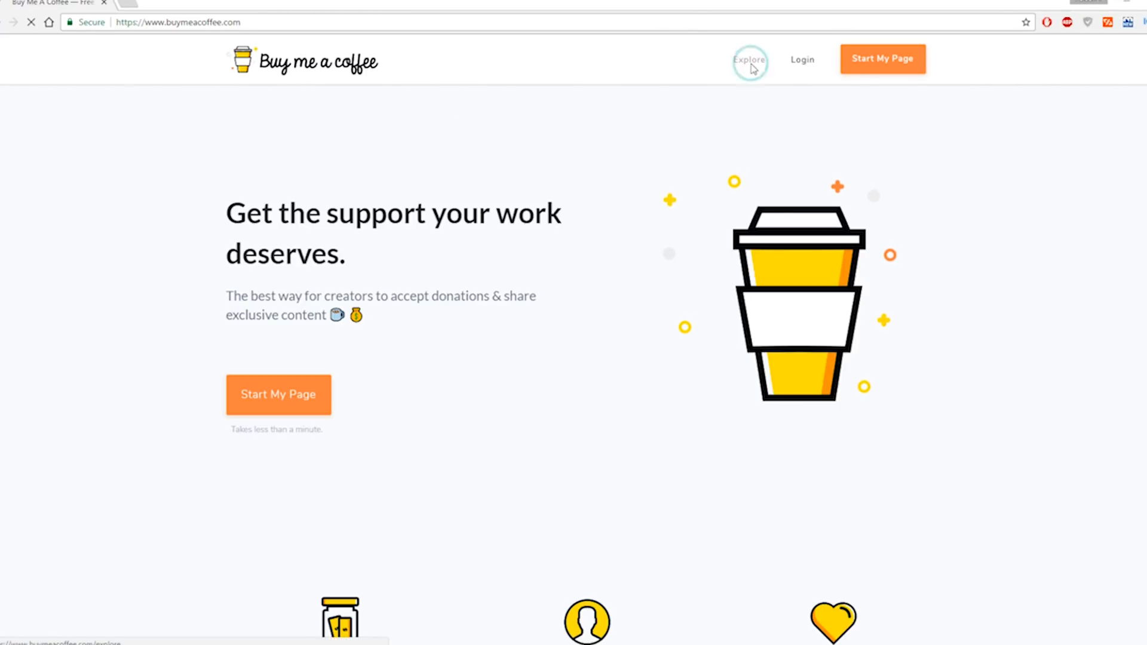
pyautogui.click(751, 61)
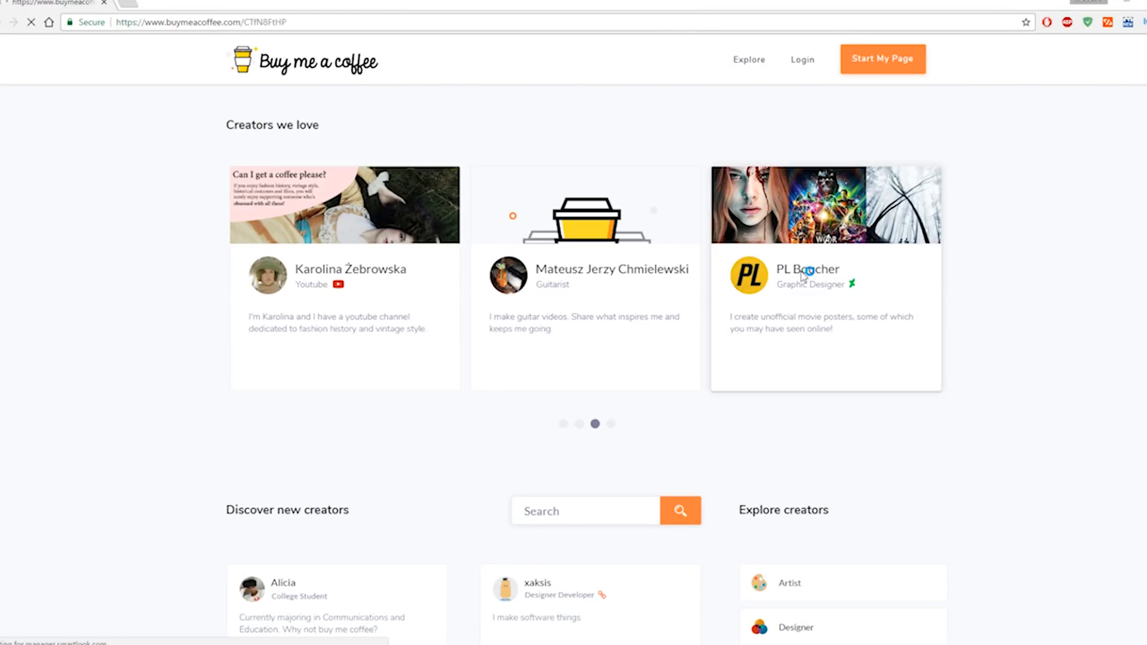
pyautogui.click(808, 272)
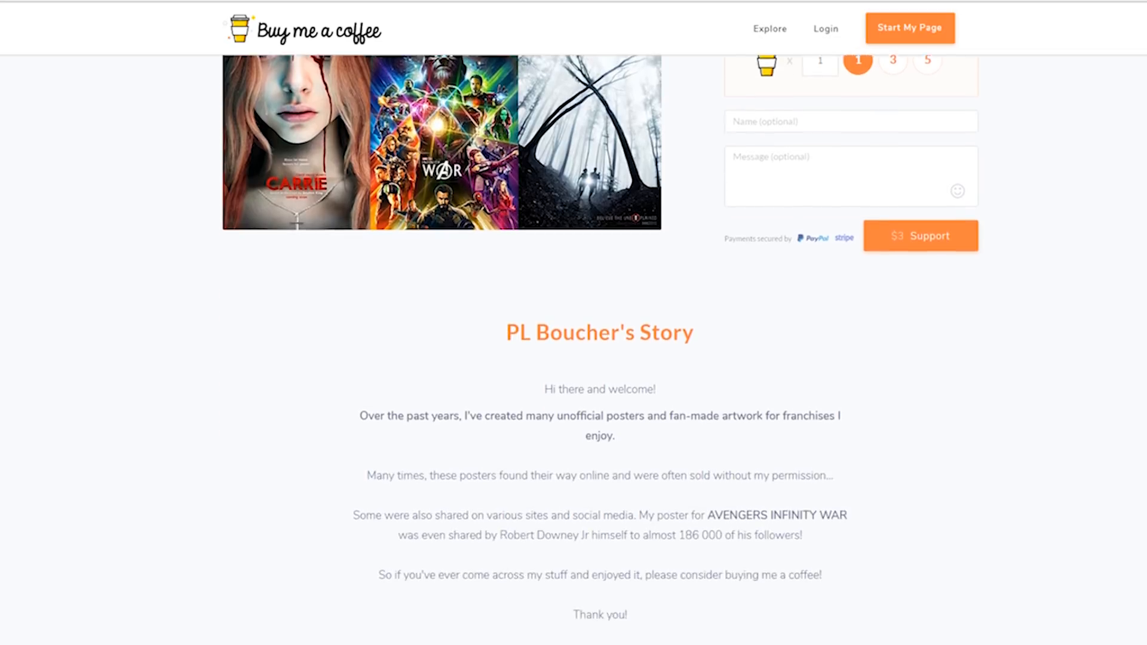
pyautogui.scroll(-3)
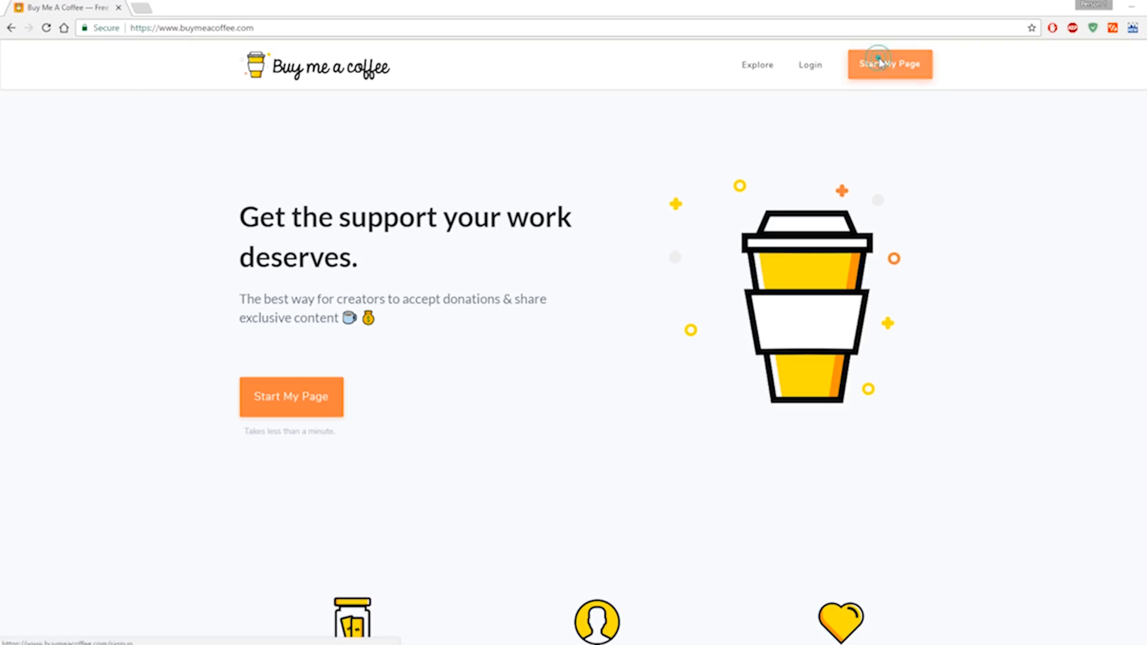
# Sign in via the Sign in link from Start My Page and reach the Dashboard's button tool
pyautogui.click(881, 63)
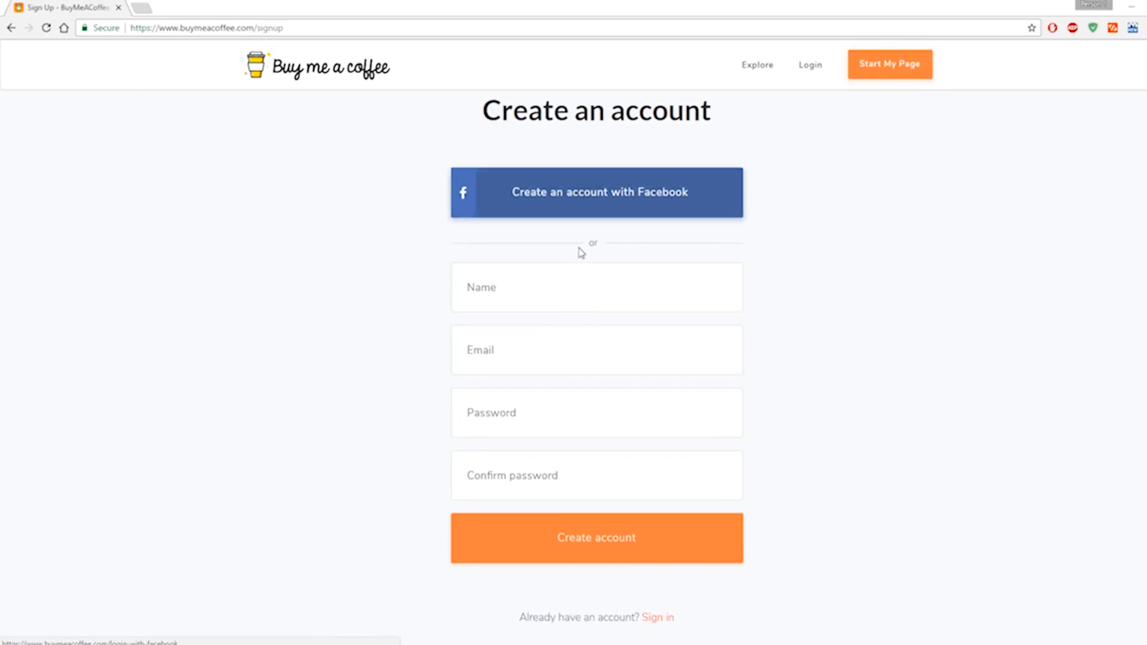
pyautogui.click(658, 617)
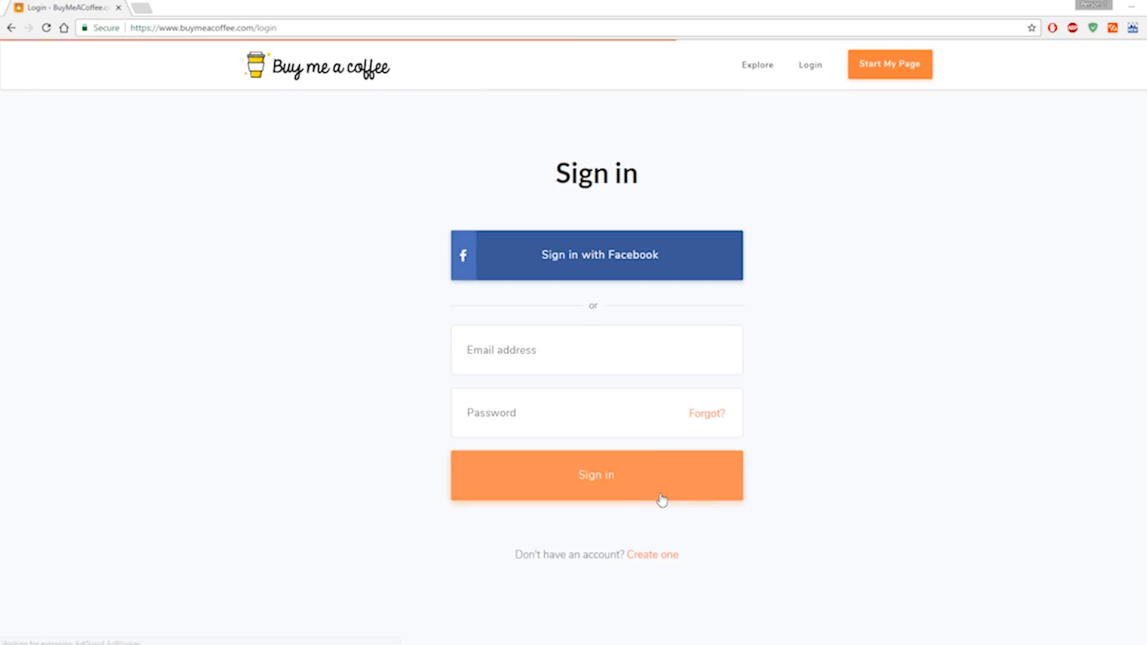
pyautogui.moveTo(533, 284)
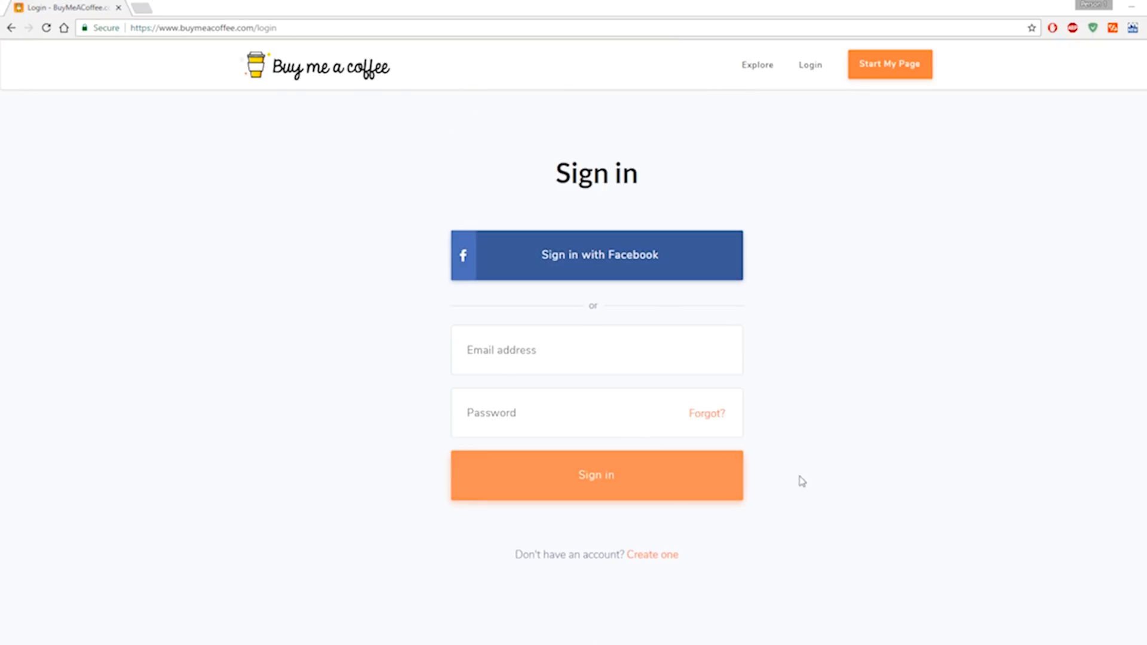
pyautogui.click(597, 476)
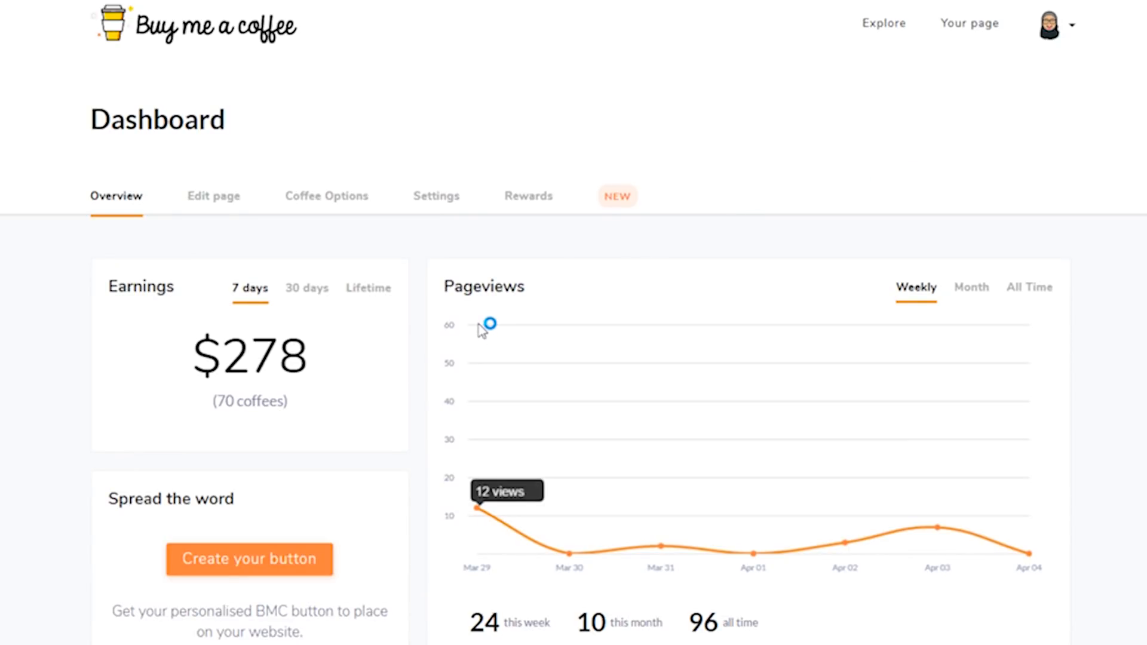
pyautogui.moveTo(348, 473)
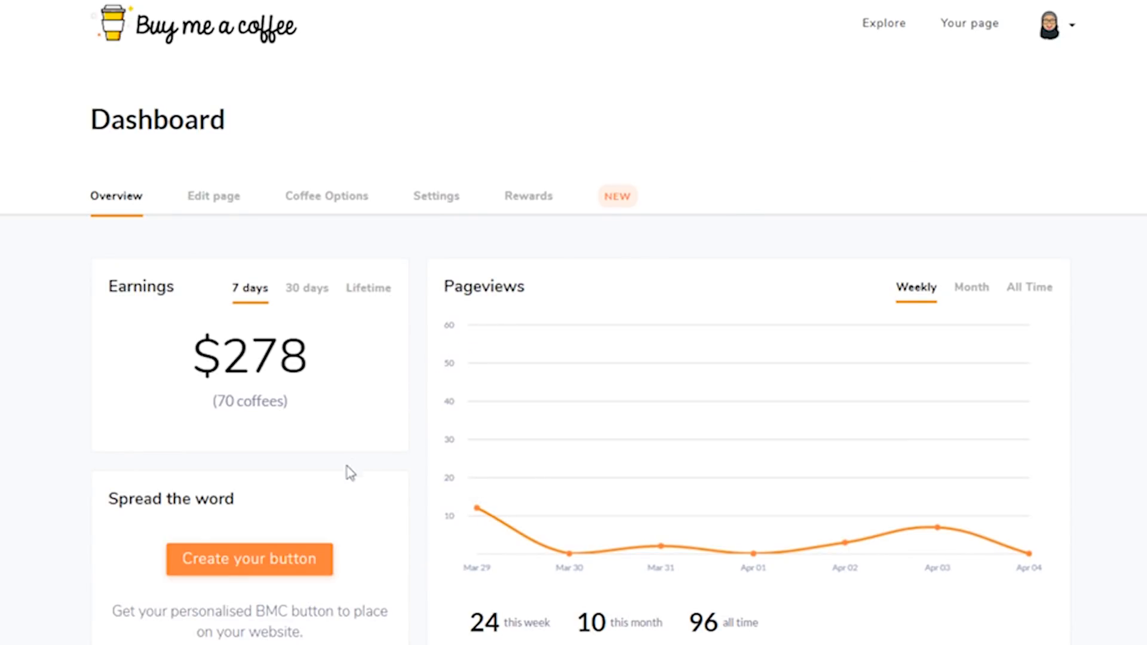
pyautogui.click(230, 558)
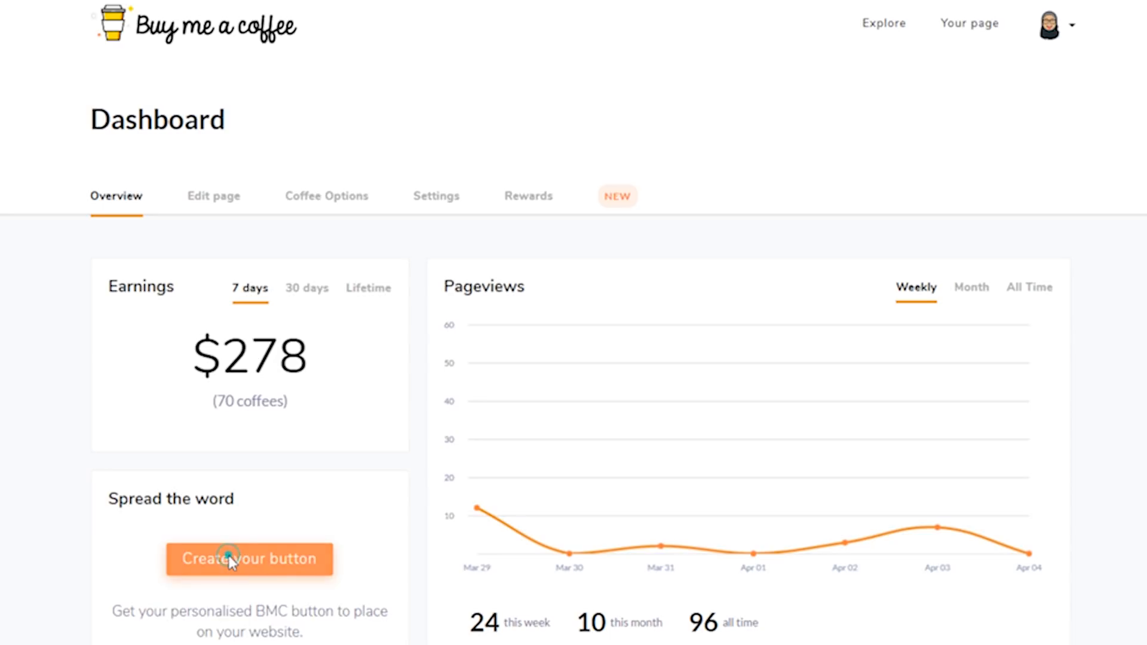
# Create a yellow 'Buy me a beer' button in the script font and copy its HTML code
pyautogui.click(232, 559)
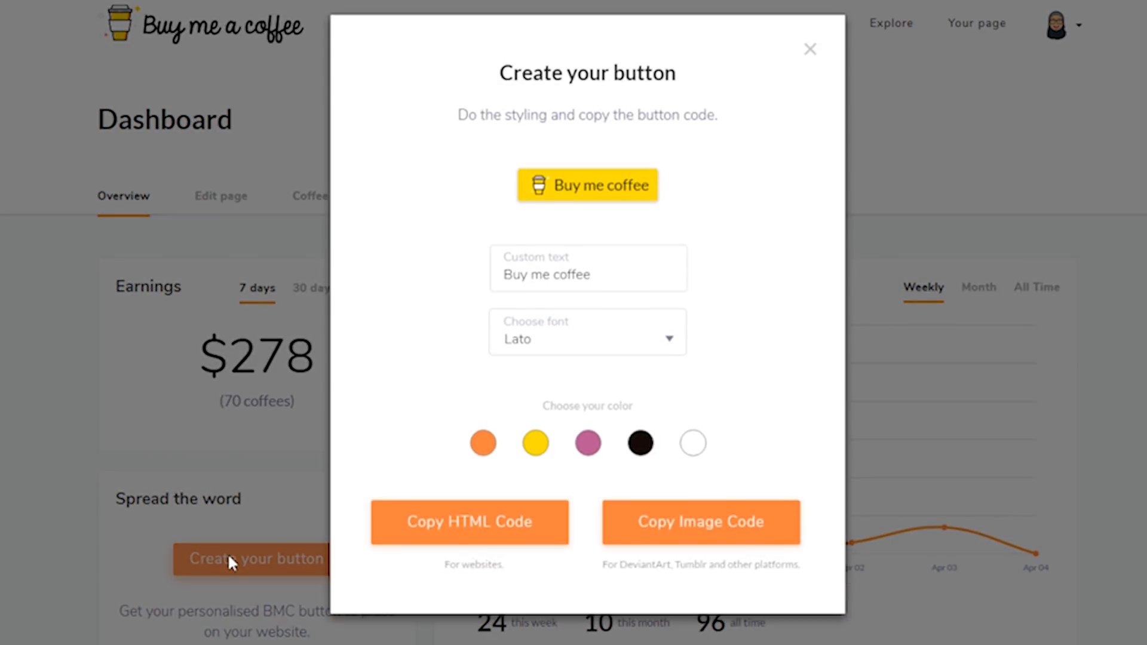
pyautogui.moveTo(507, 445)
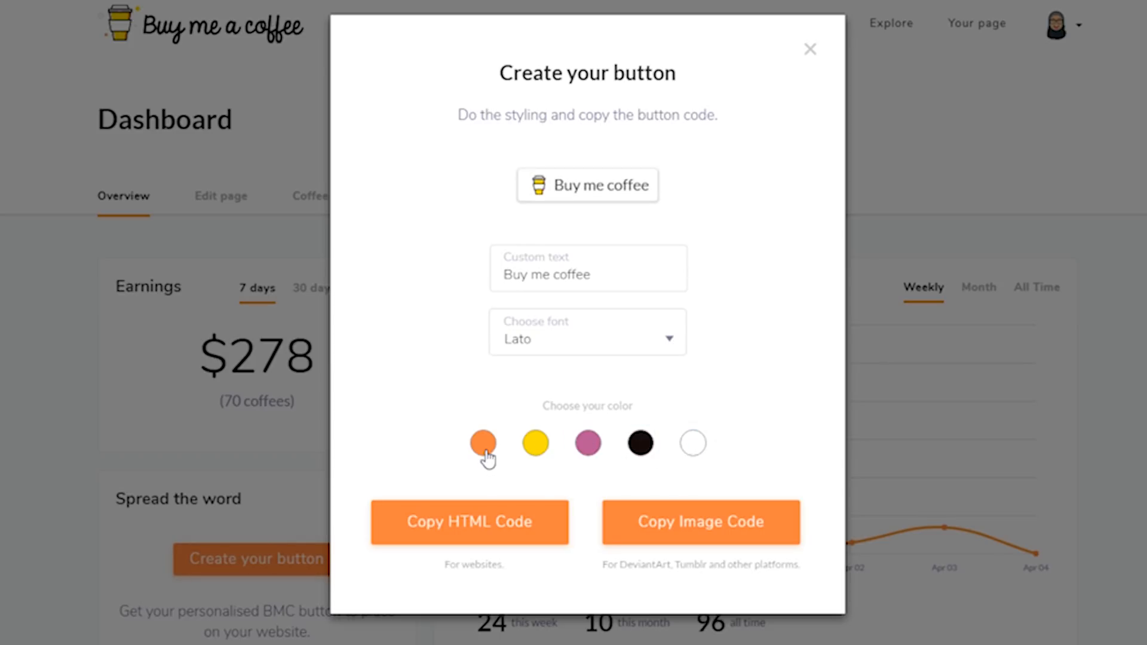
pyautogui.click(483, 443)
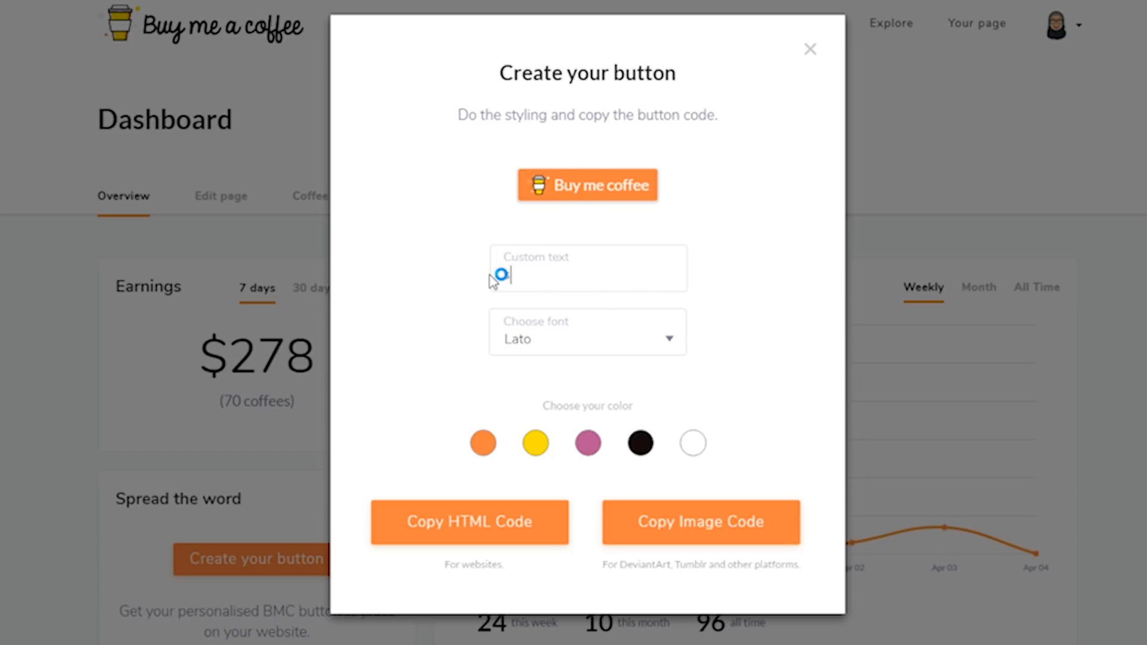
pyautogui.write('Bu')
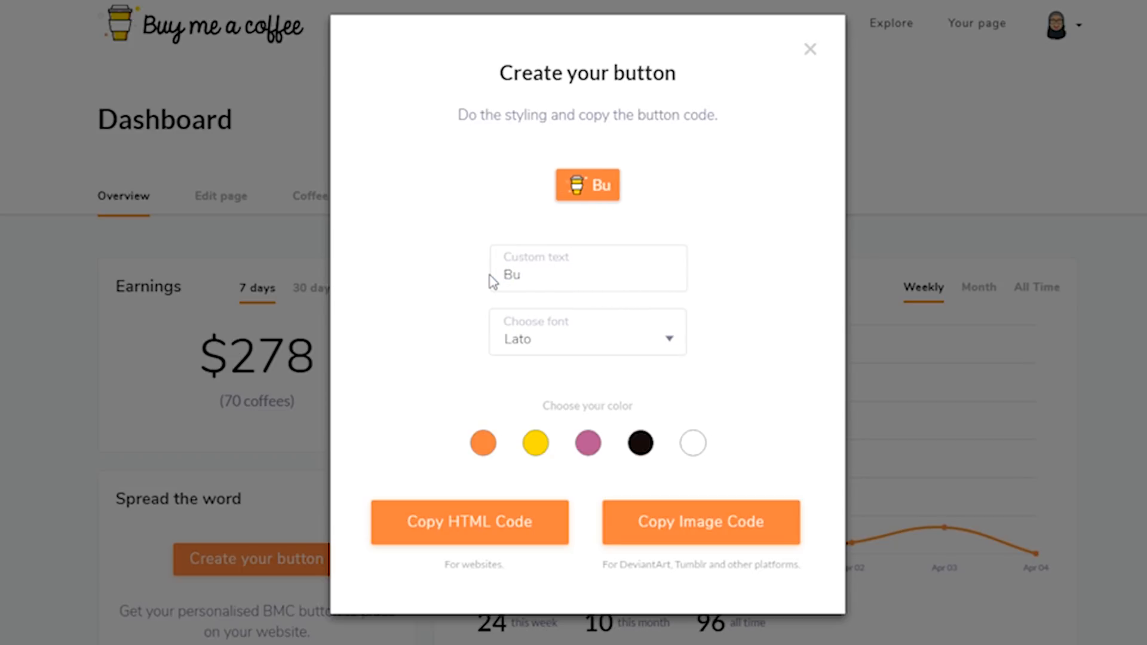
pyautogui.click(536, 444)
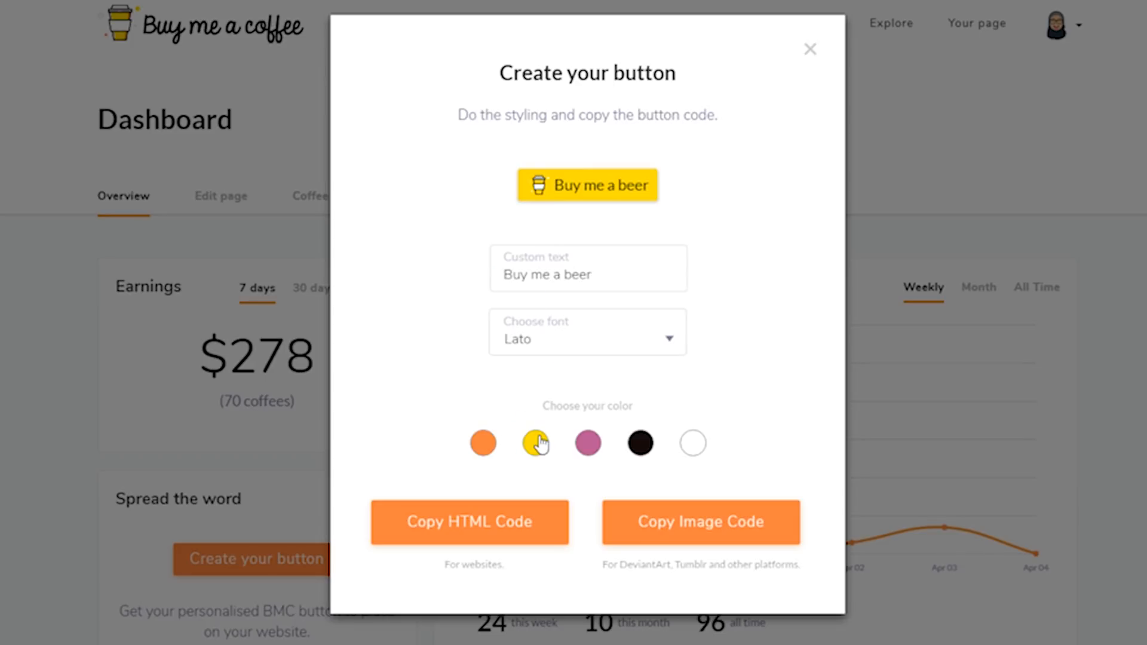
pyautogui.click(588, 339)
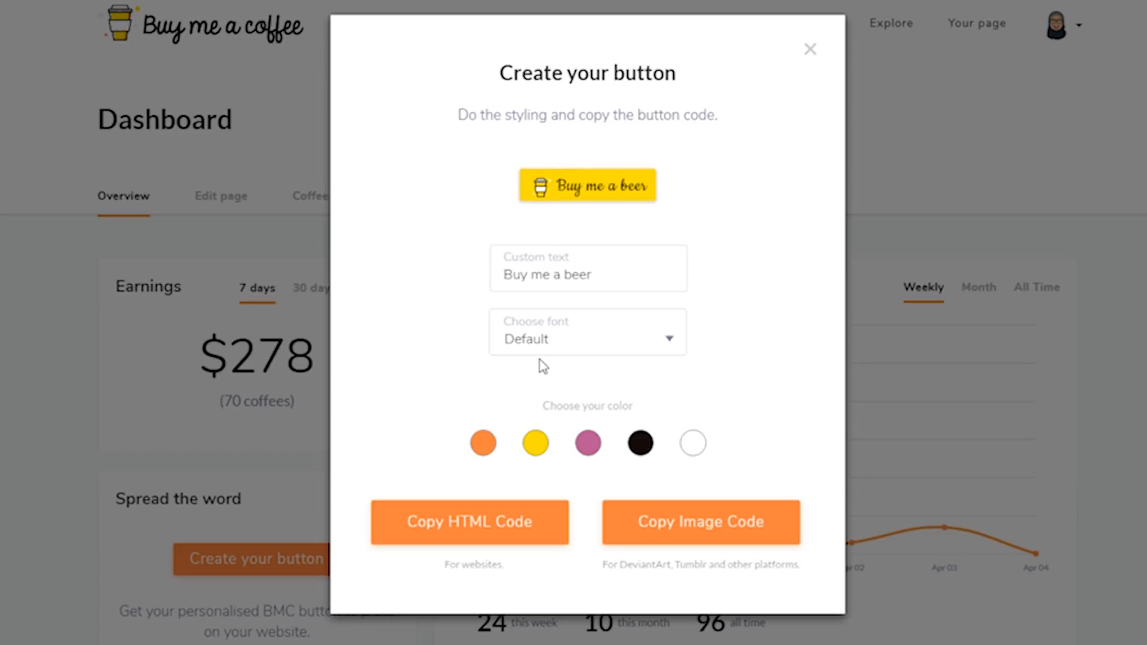
pyautogui.moveTo(535, 368)
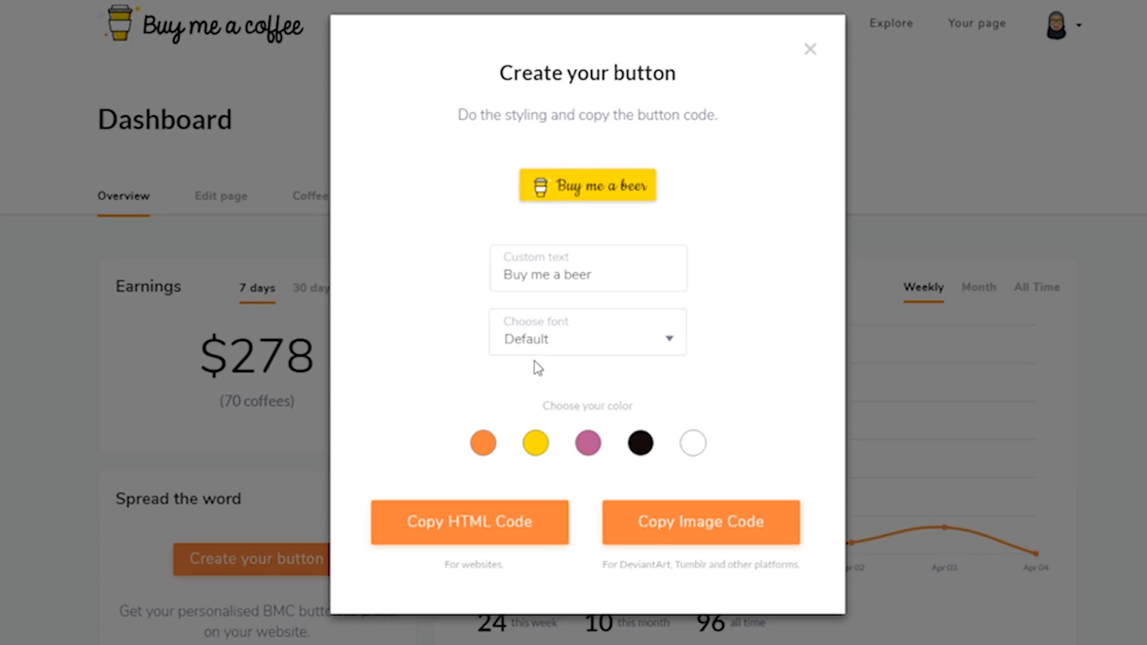
pyautogui.moveTo(653, 220)
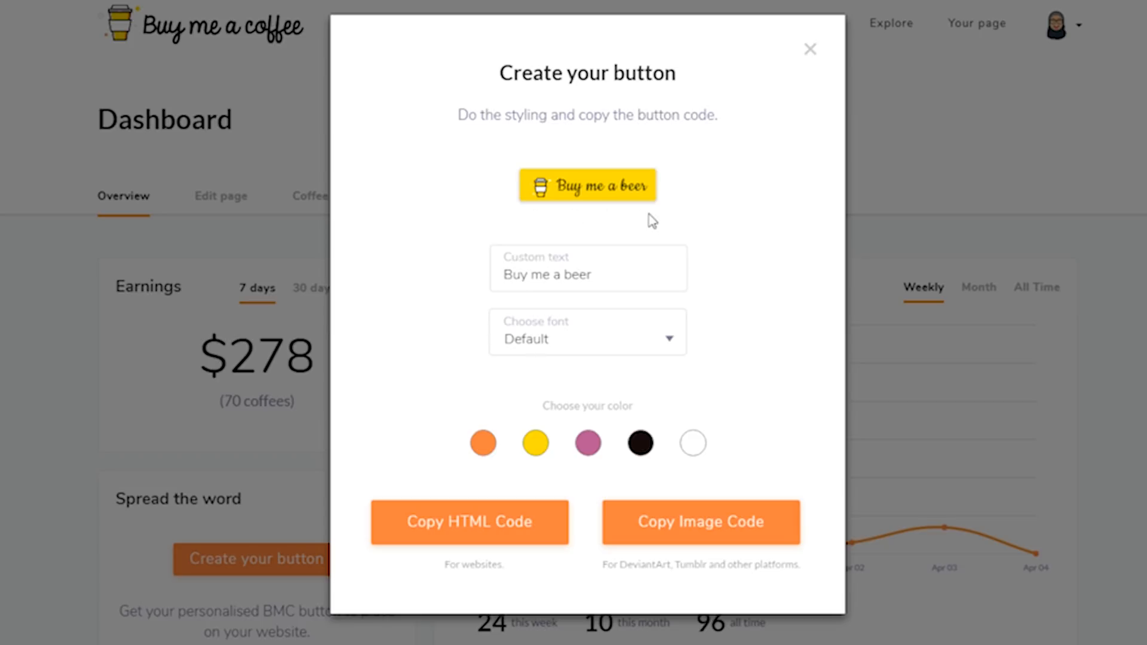
pyautogui.moveTo(454, 524)
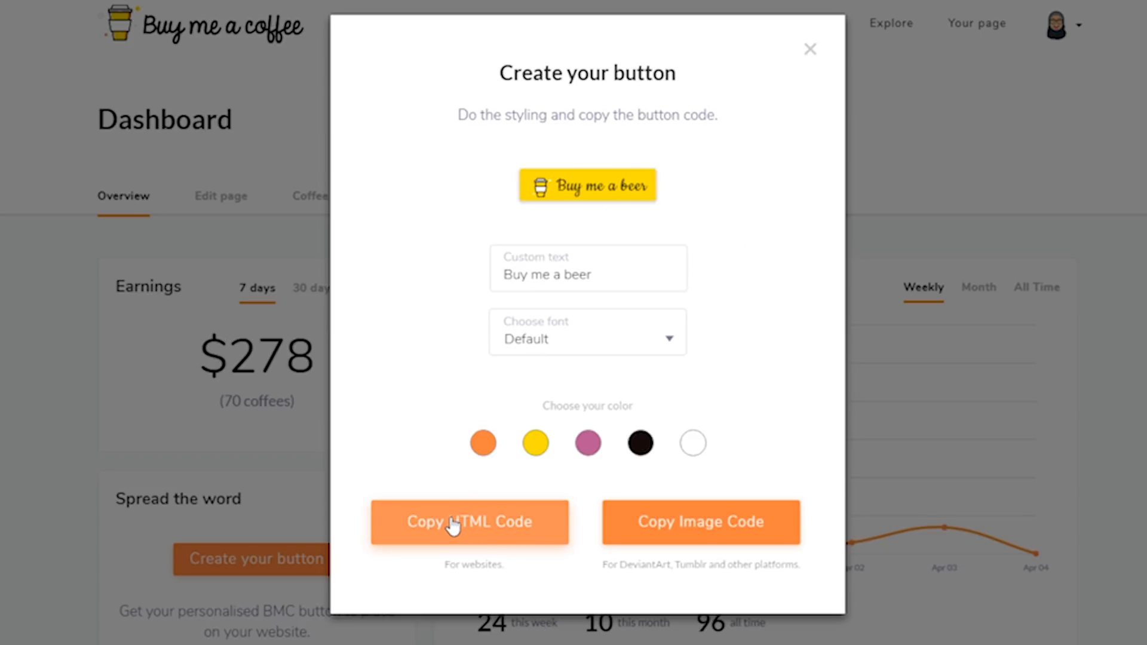
pyautogui.moveTo(785, 524)
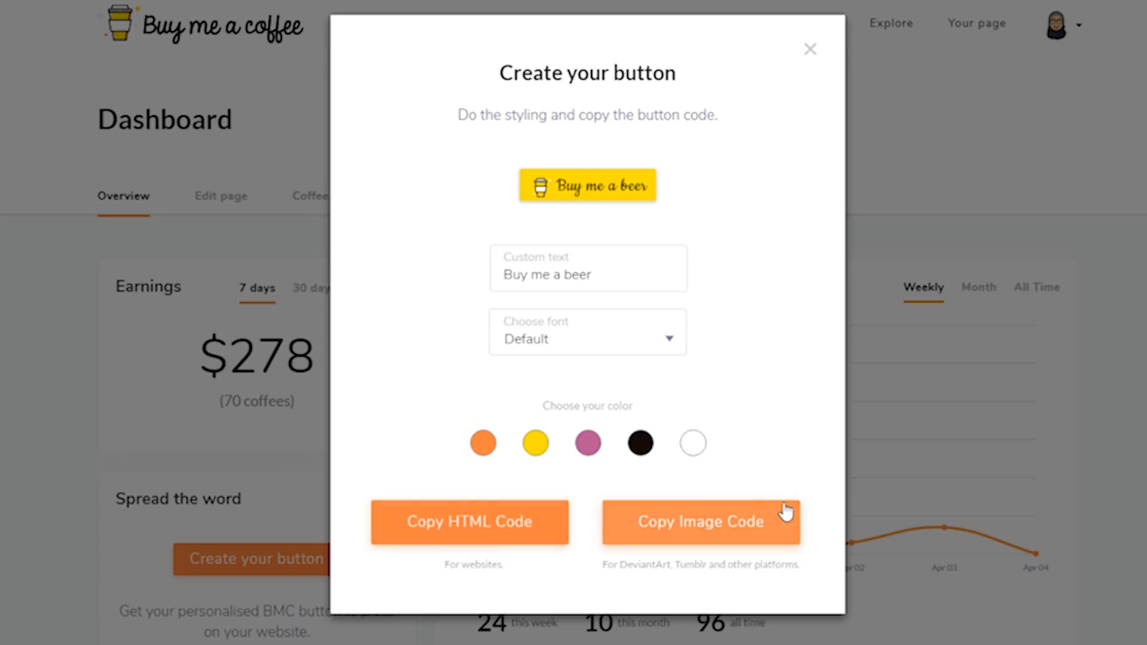
pyautogui.moveTo(932, 532)
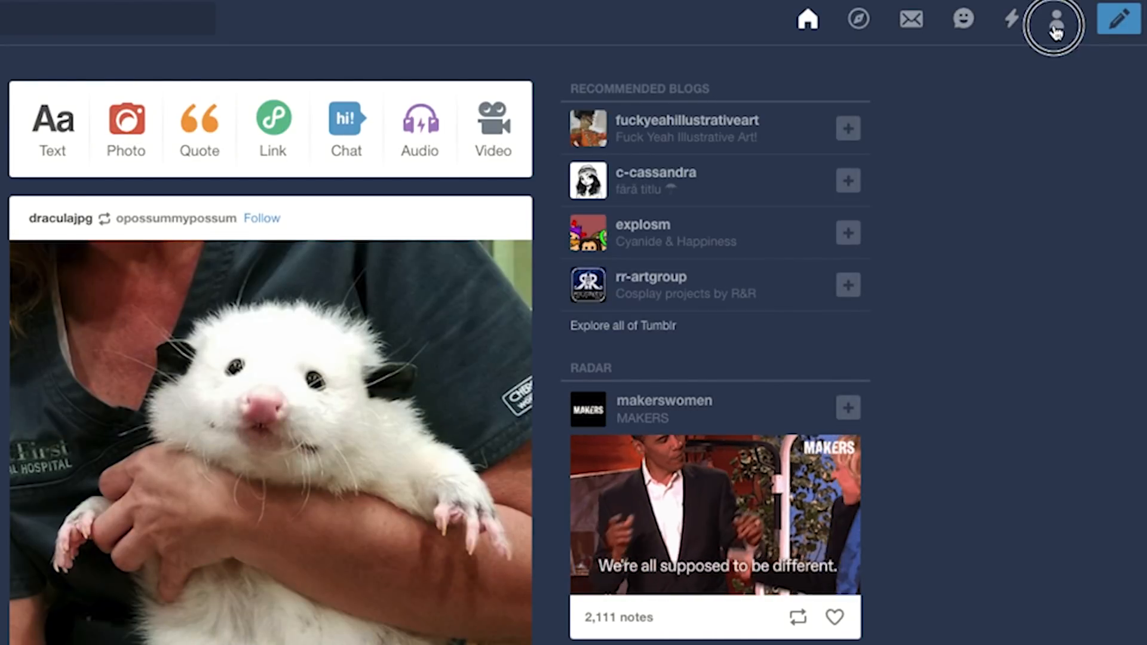
# Open Edit appearance for the thebuymeacoffee blog from the account menu
pyautogui.click(1059, 19)
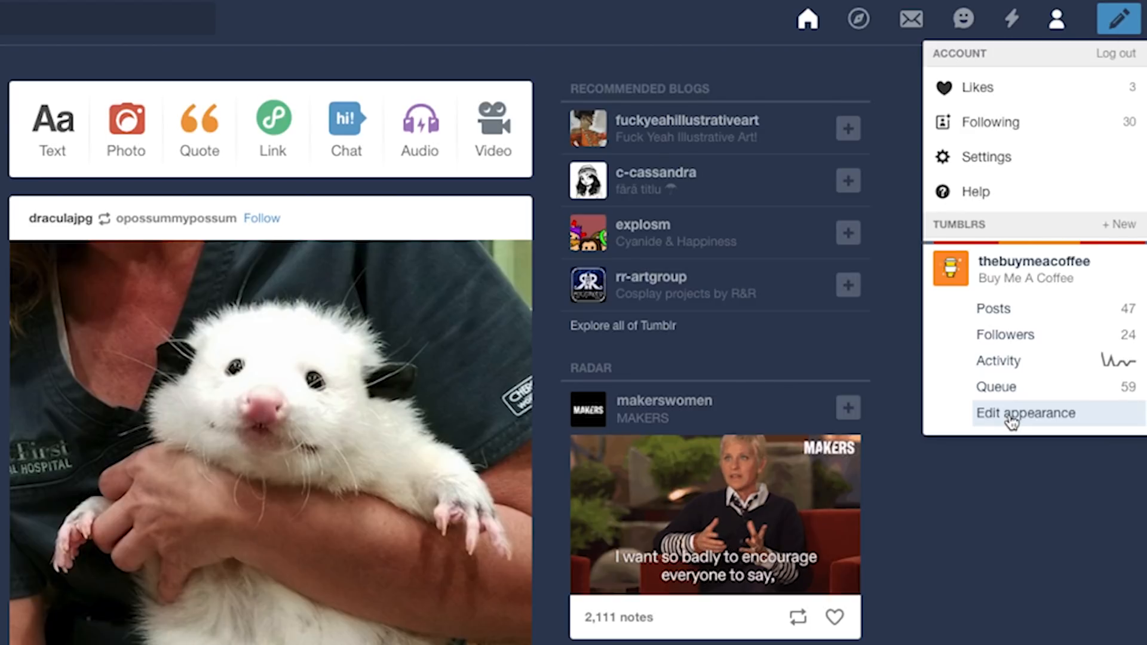
pyautogui.click(1025, 413)
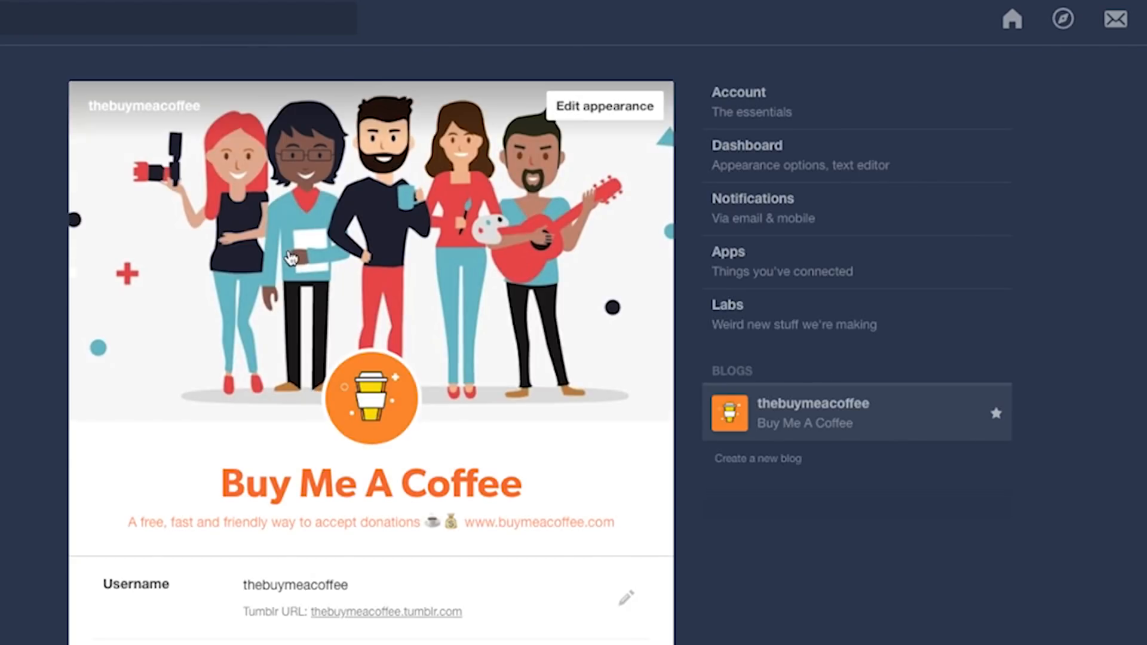
# Reach the Website Theme section and open Edit theme
pyautogui.scroll(-3)
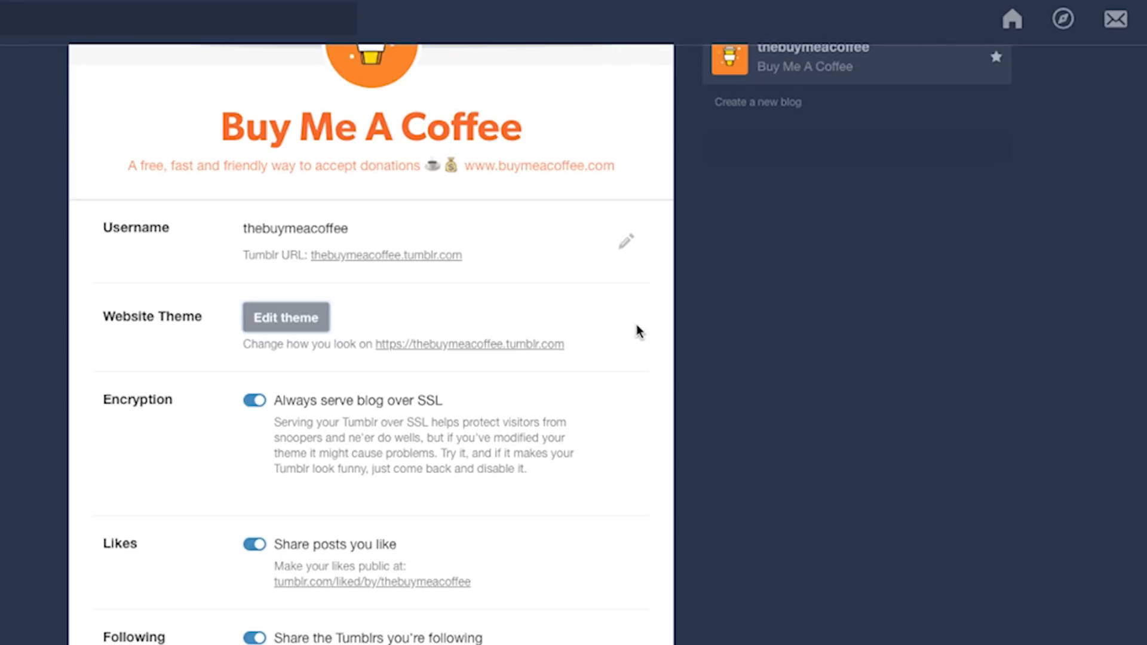
pyautogui.click(287, 318)
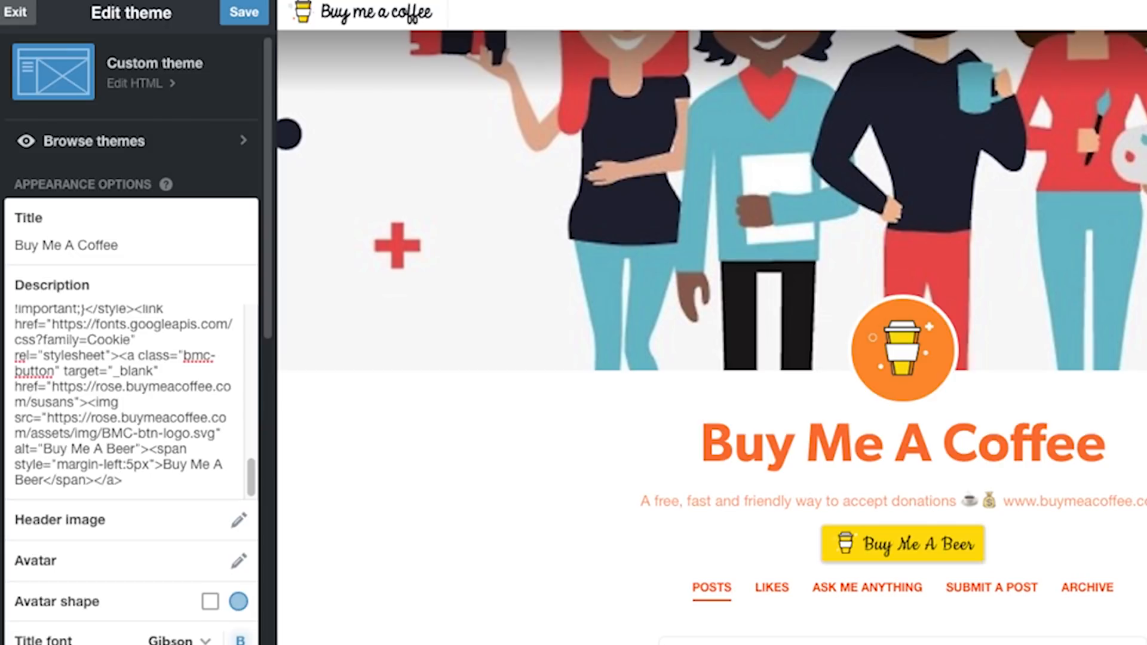
pyautogui.moveTo(729, 507)
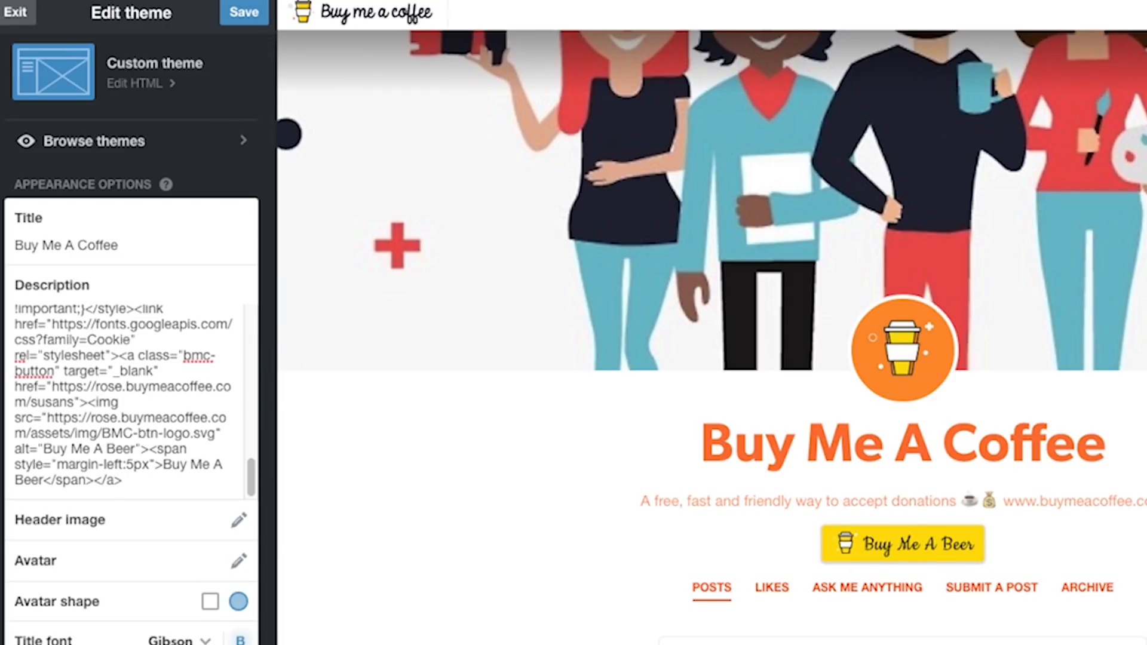
# Save the theme with the Buy Me A Beer button HTML in the Description field
pyautogui.click(244, 14)
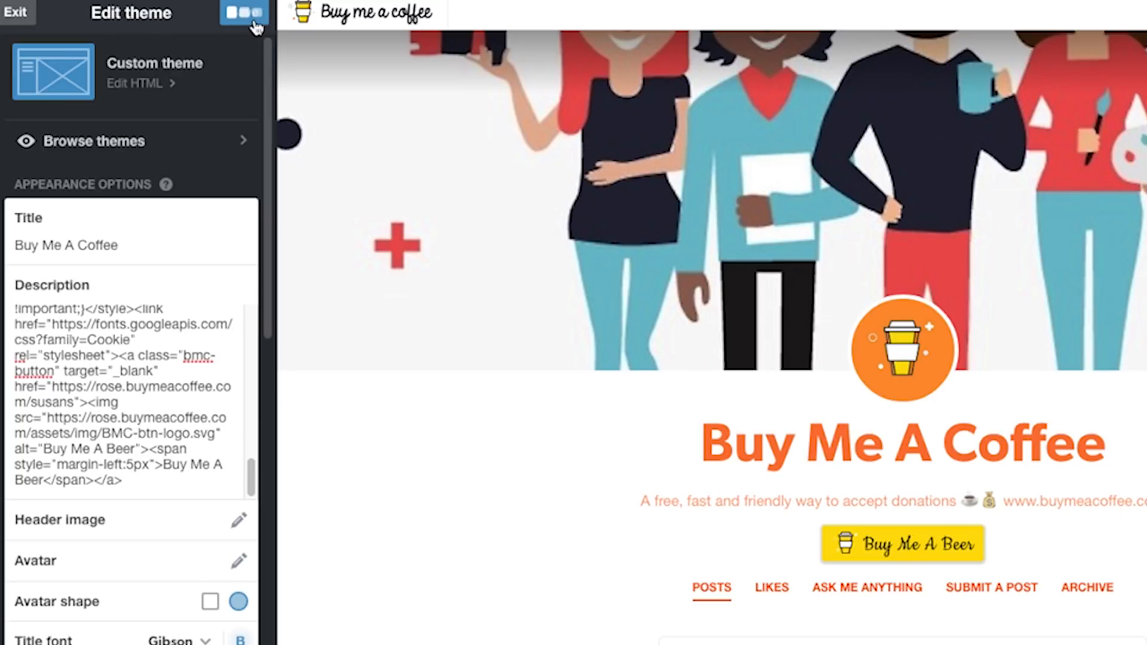
pyautogui.click(240, 14)
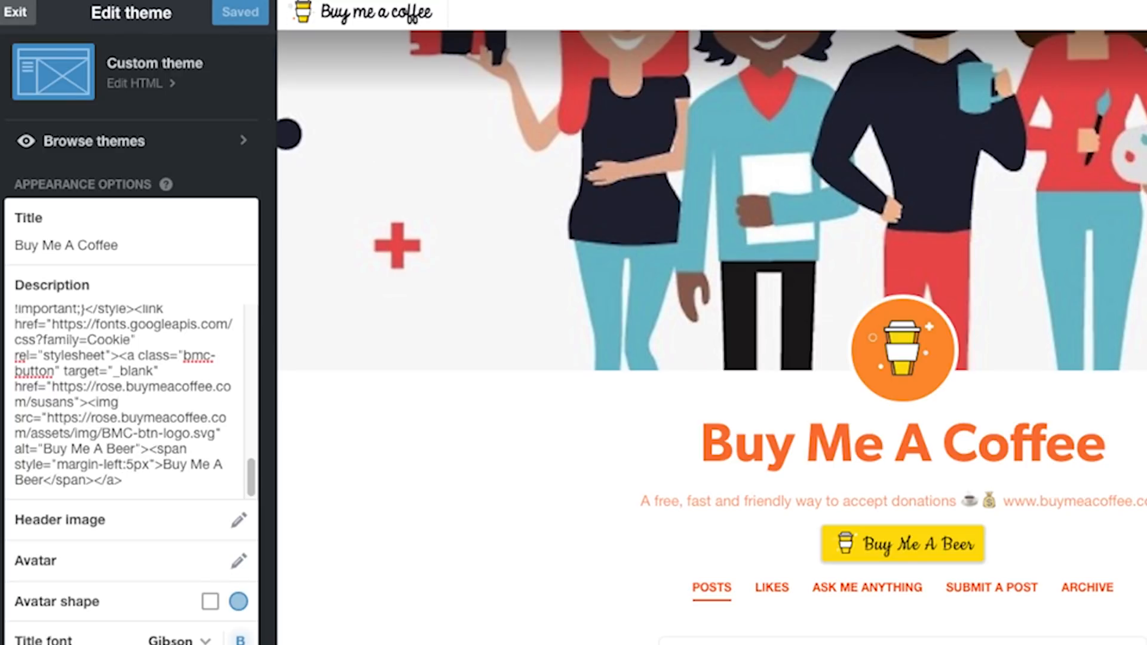